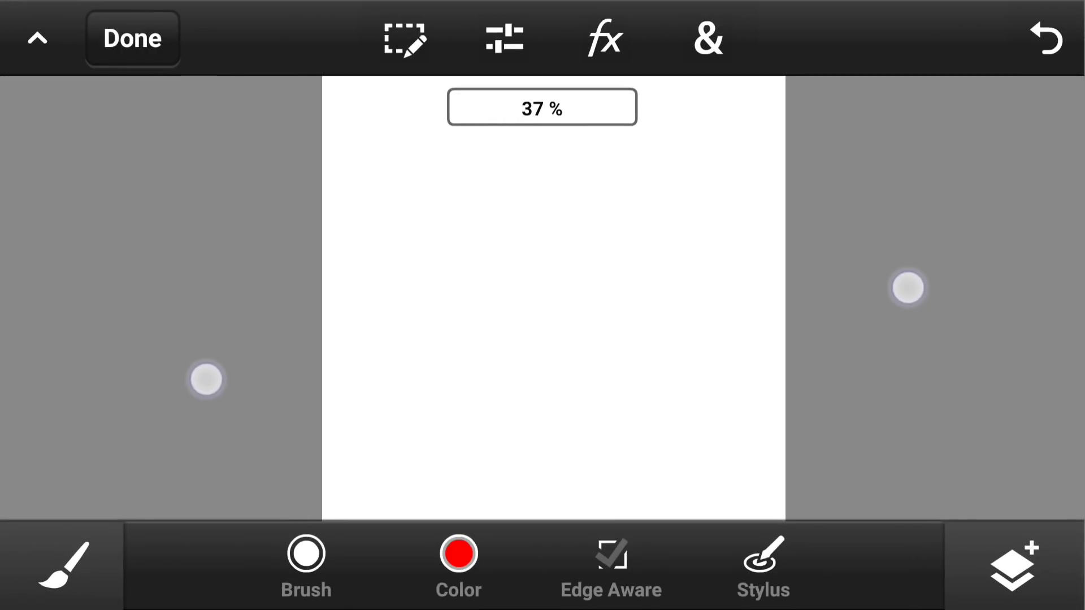
- Drag a large circular selection across the white canvas with the Circle Selection Tool
click(62, 564)
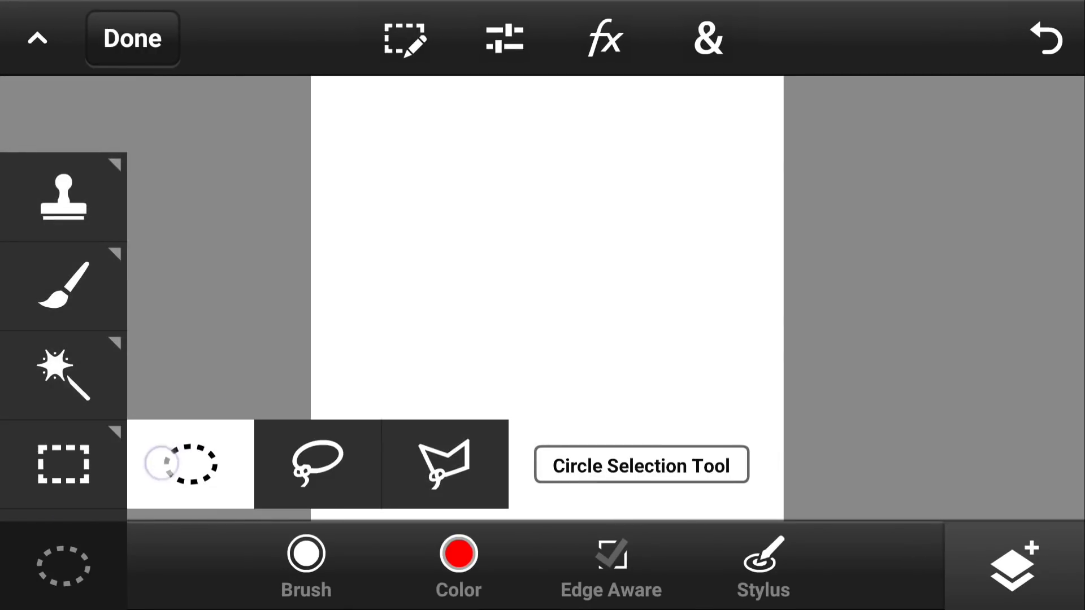
click(190, 464)
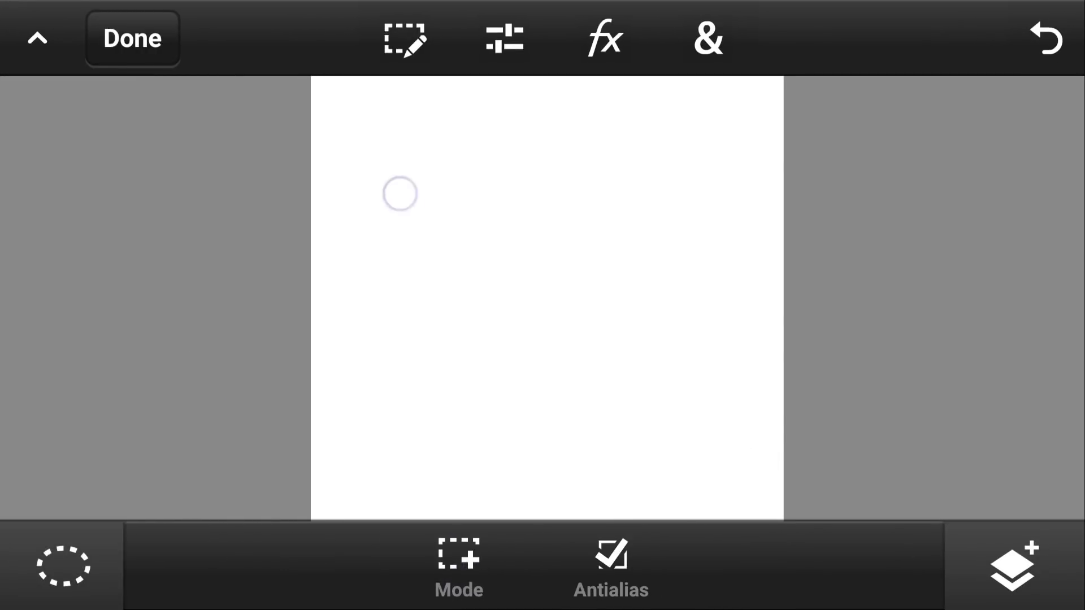
drag(400, 193, 815, 548)
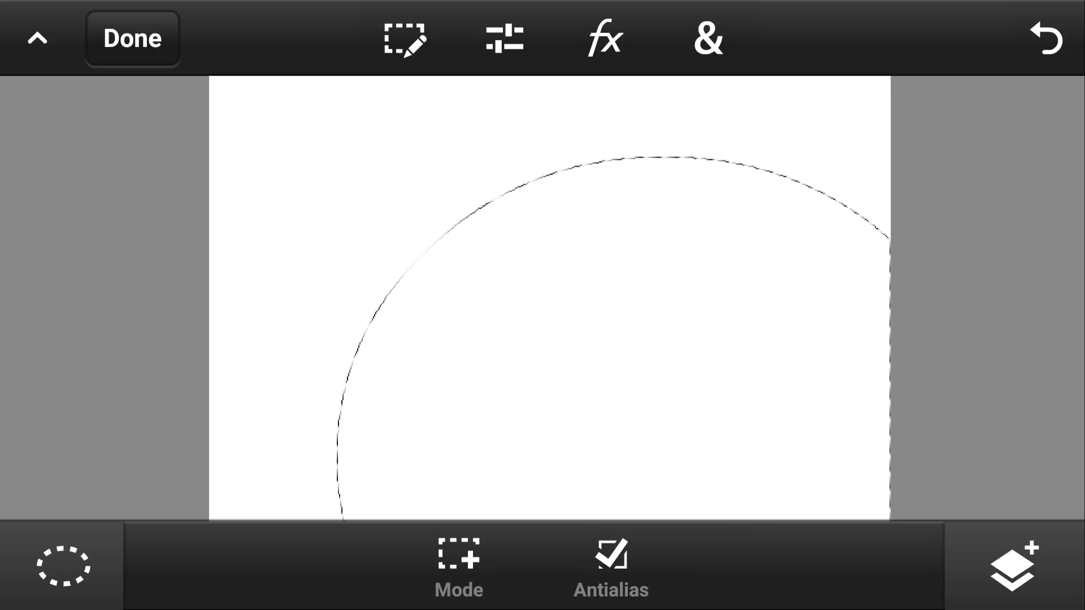
- Set the brush to 0% hardness and about 34% flow
click(63, 564)
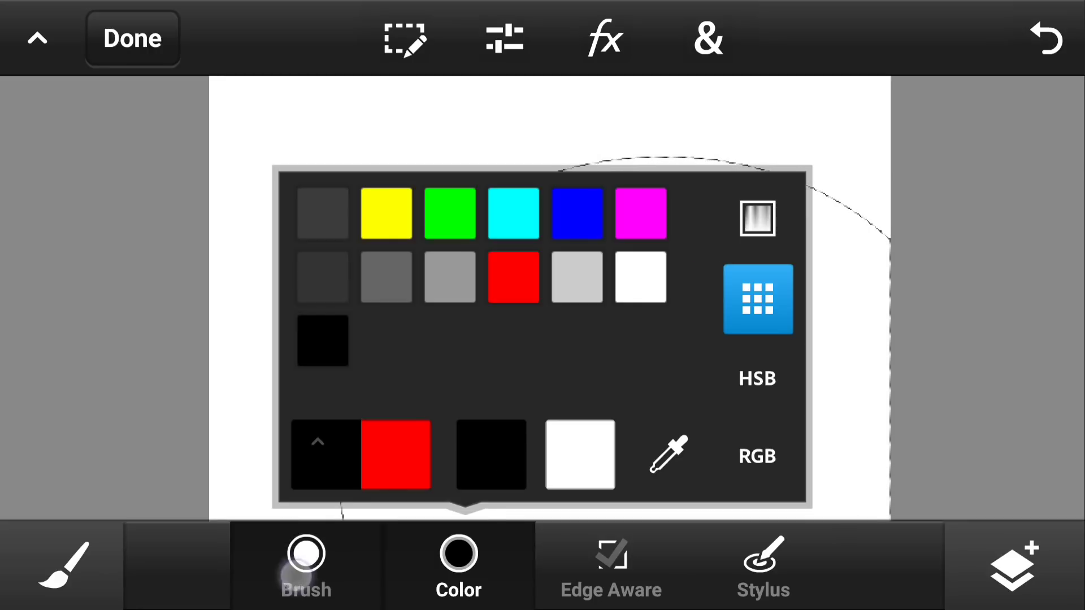
click(305, 564)
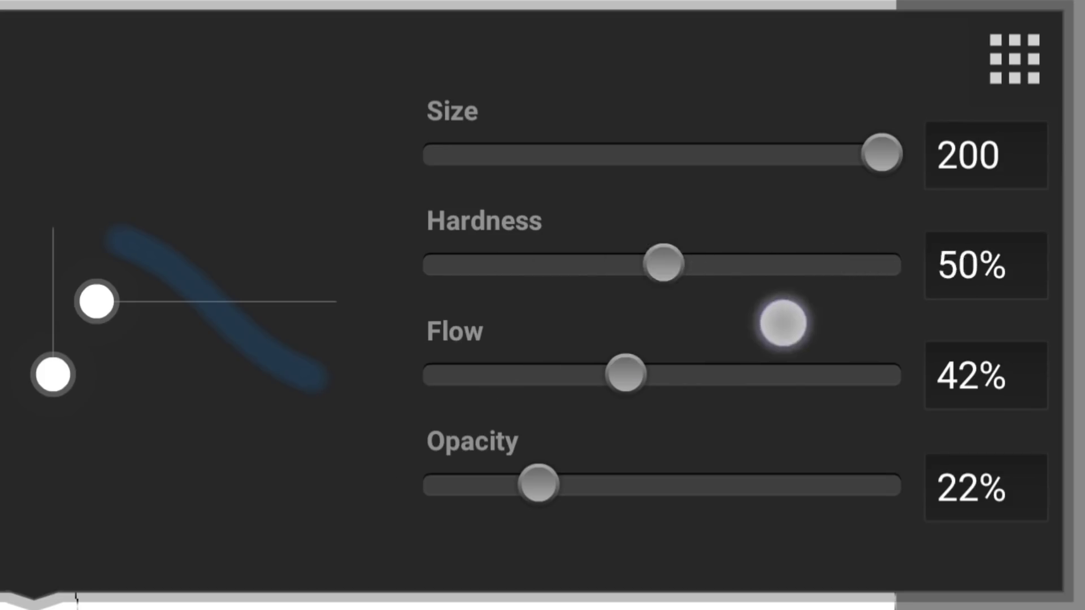
drag(664, 265, 443, 265)
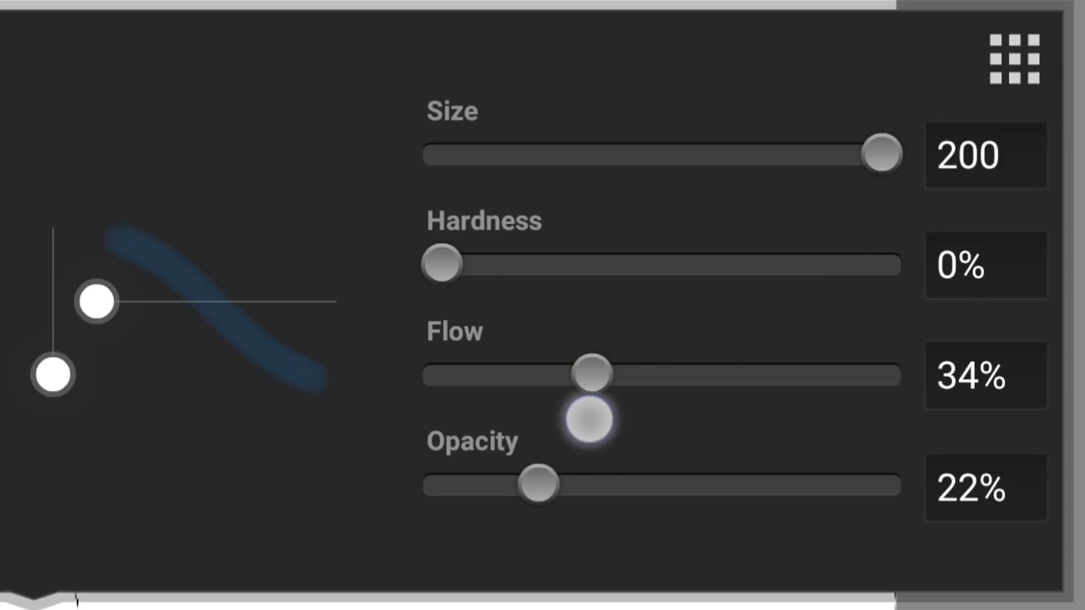
drag(594, 374, 539, 373)
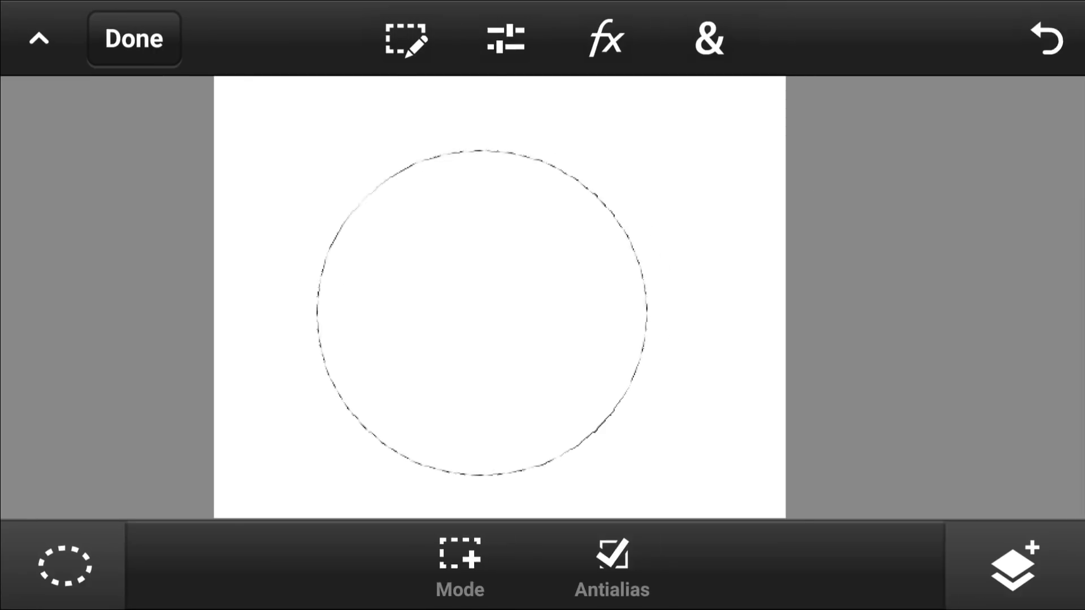
- Brush soft yellow, blue and green tints along the bubble's top and upper-right edges
click(64, 564)
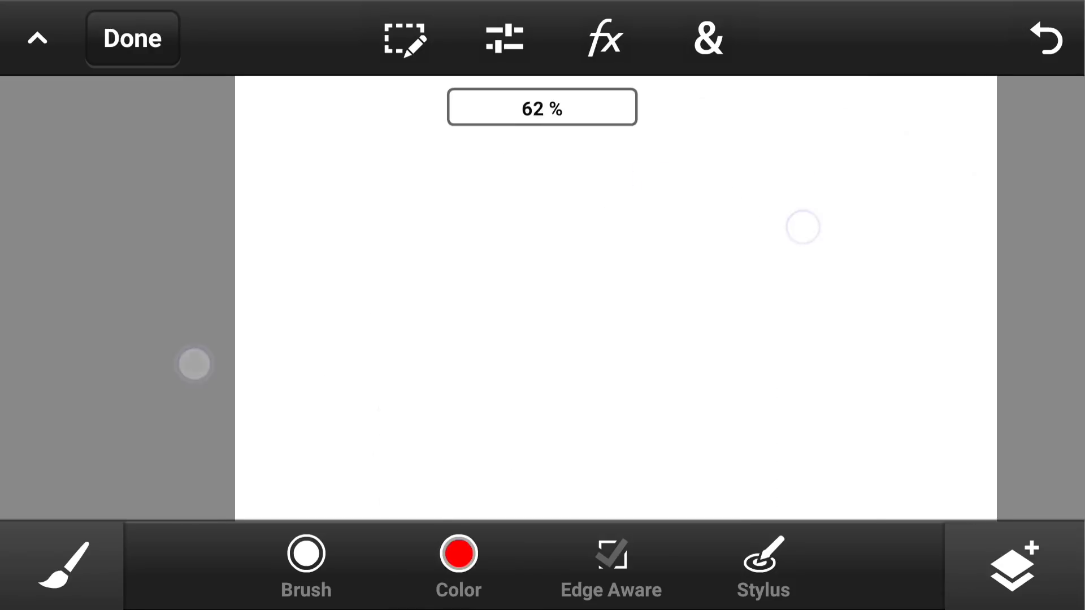
drag(802, 227, 709, 141)
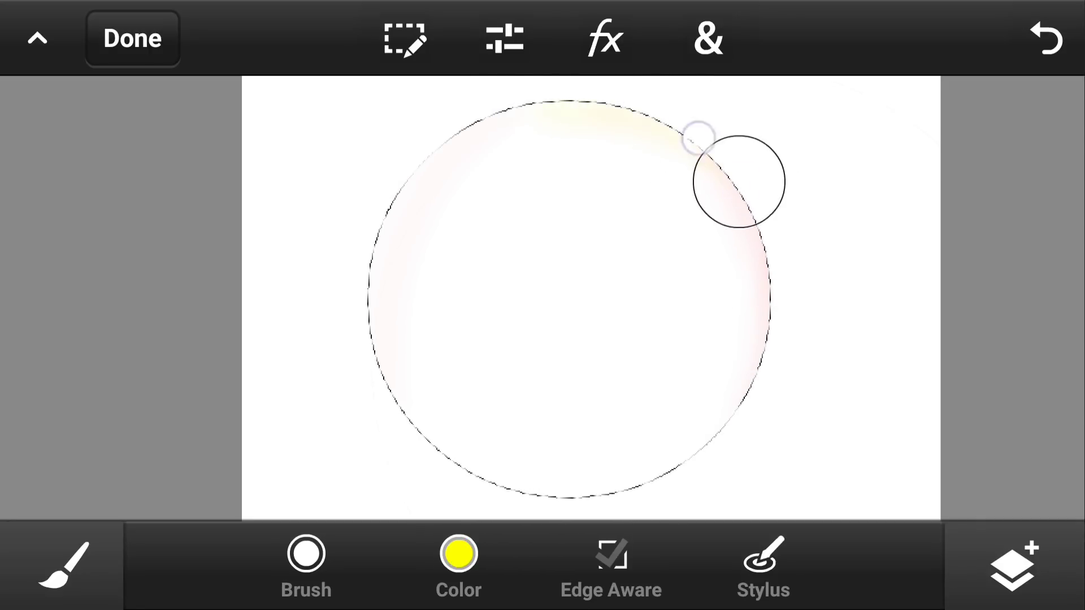
click(458, 564)
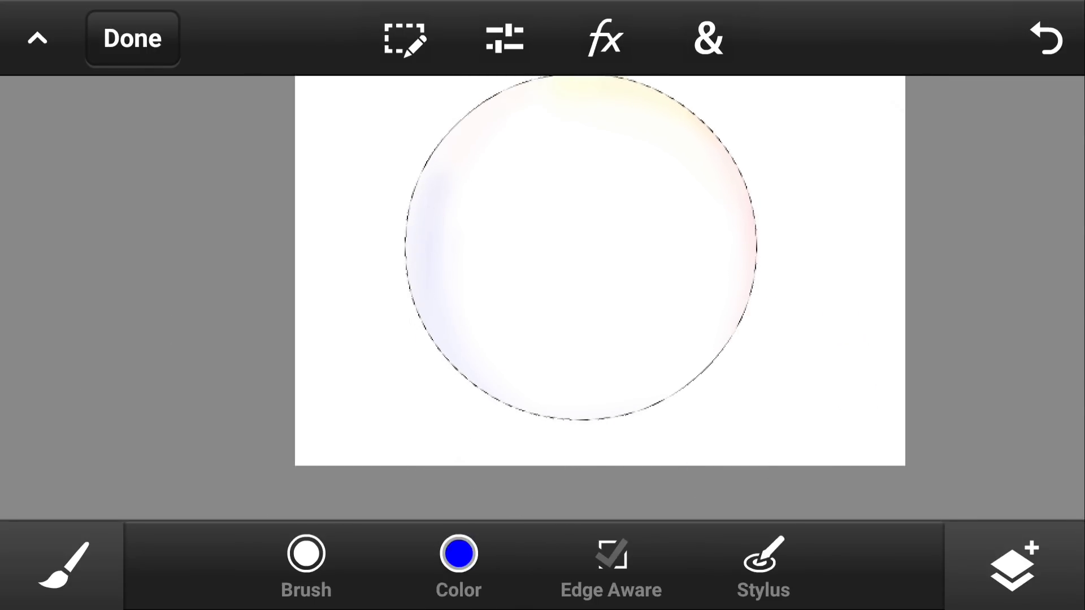
click(459, 552)
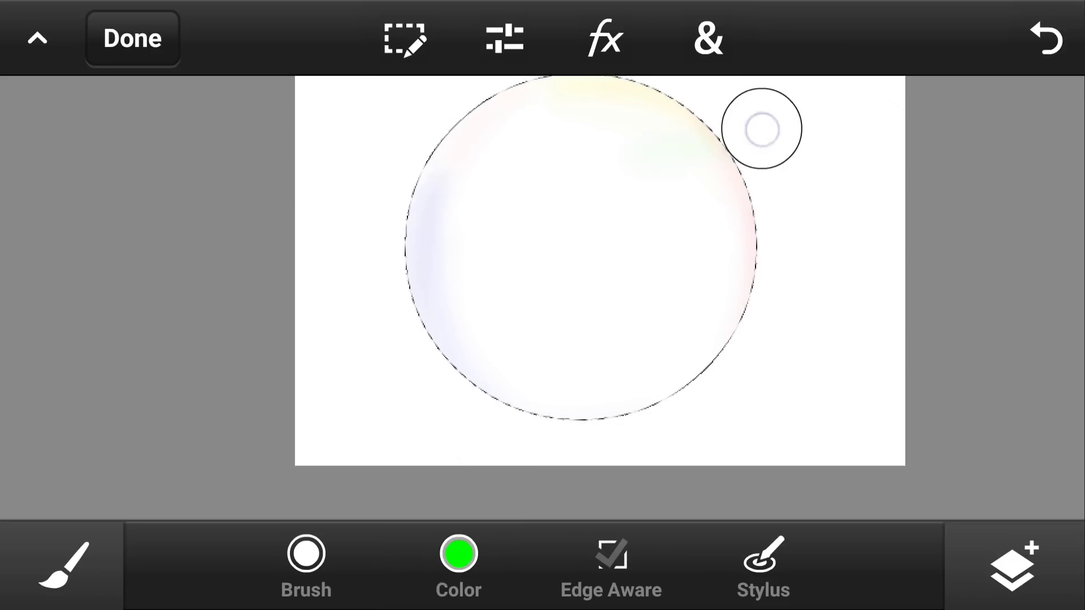
drag(760, 128, 701, 354)
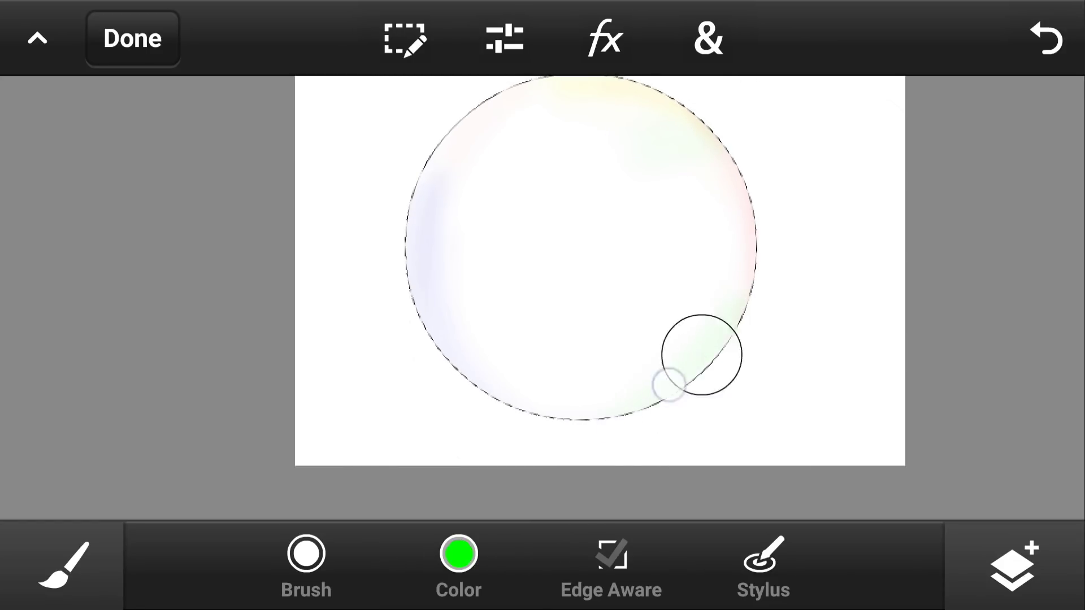
click(458, 561)
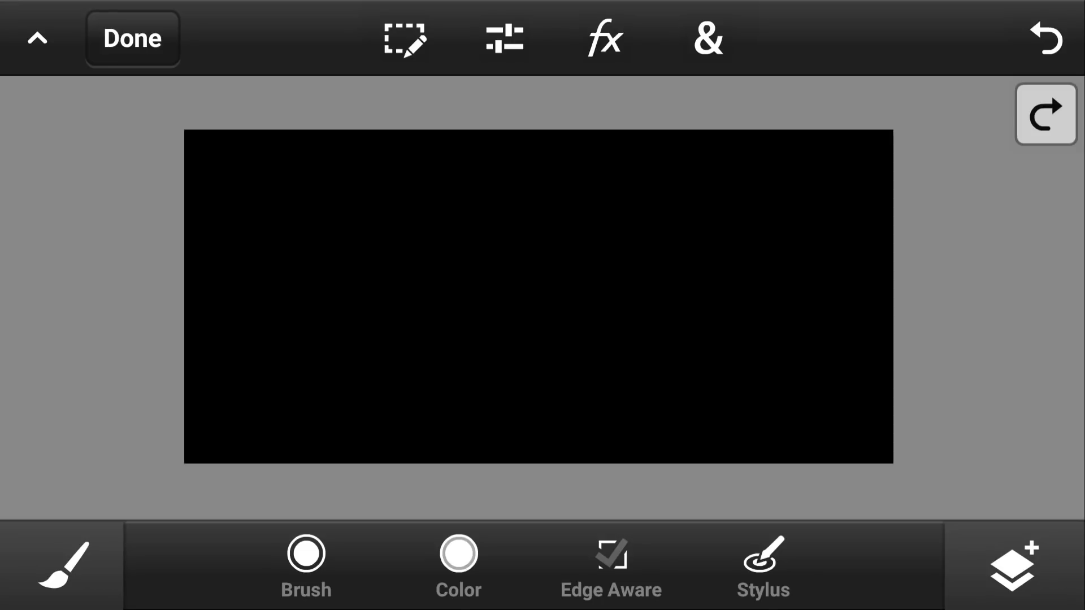
- Choose the dense dotted splatter tip from the brush tip library
click(306, 566)
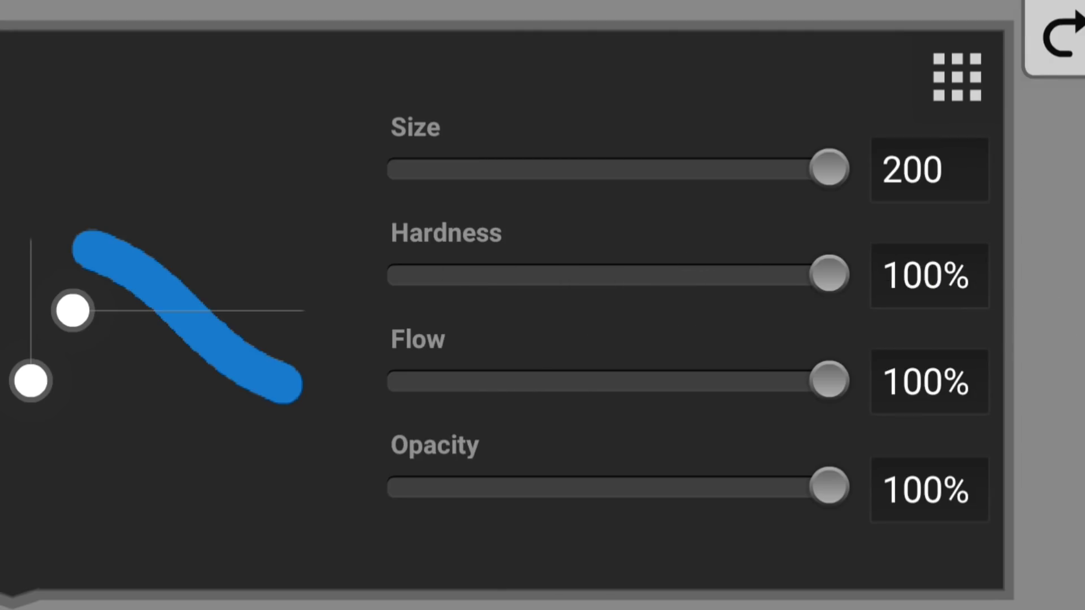
click(956, 78)
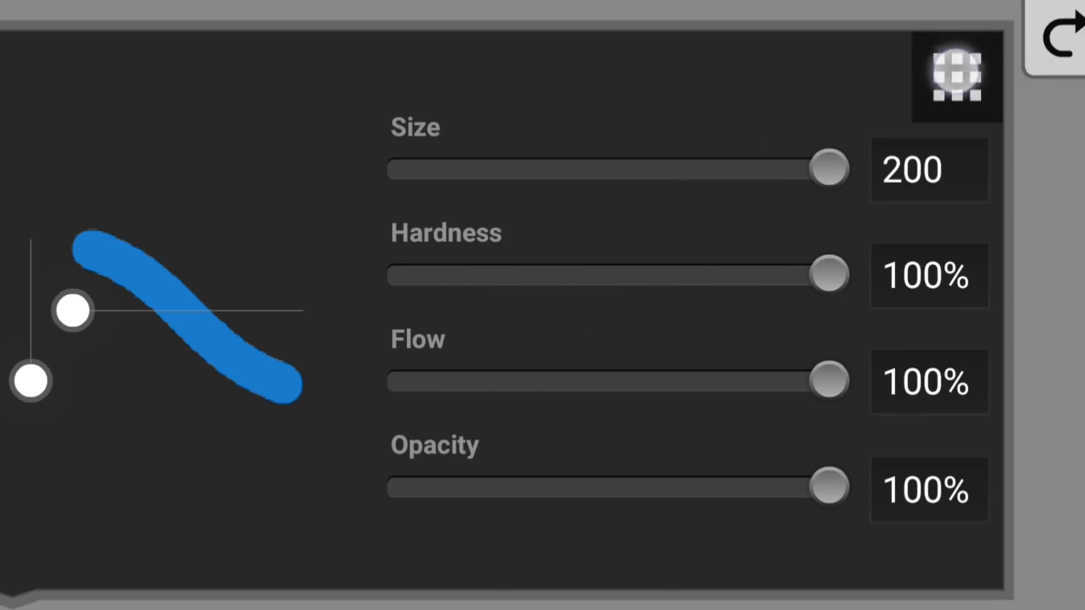
click(956, 77)
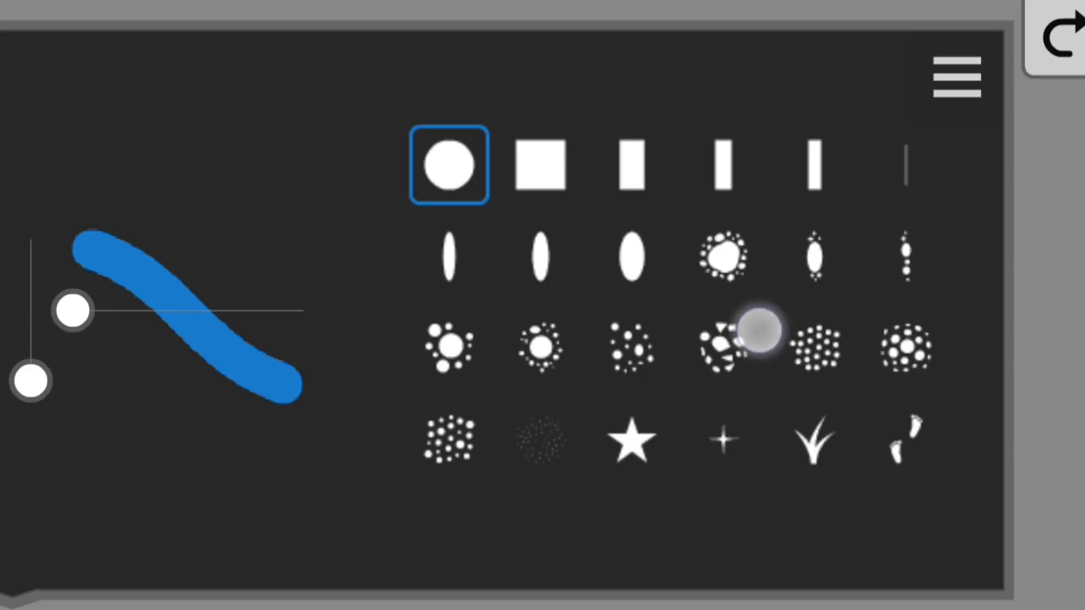
click(724, 347)
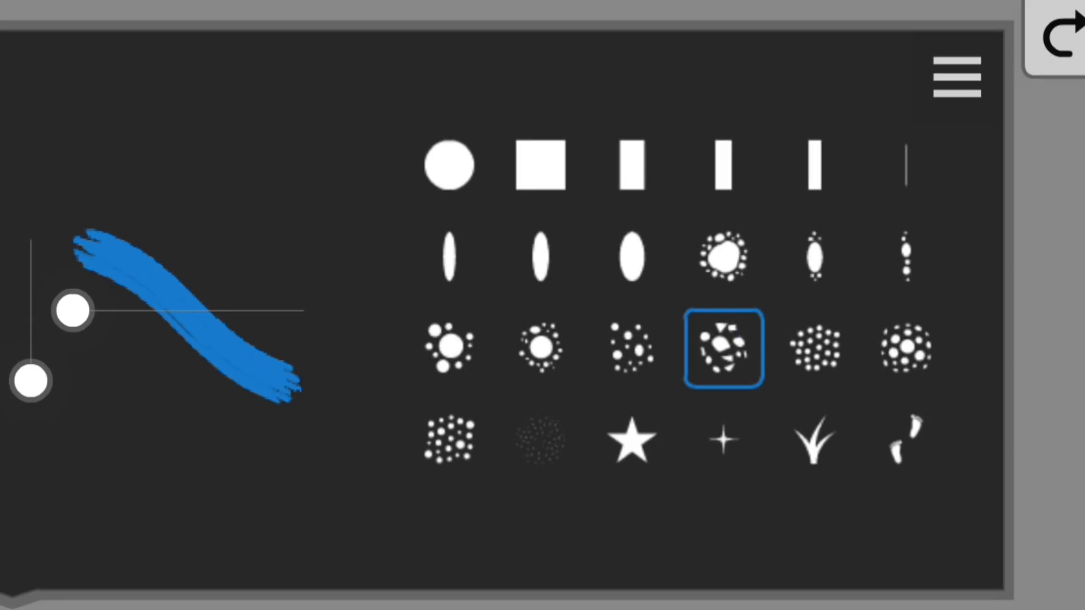
click(909, 348)
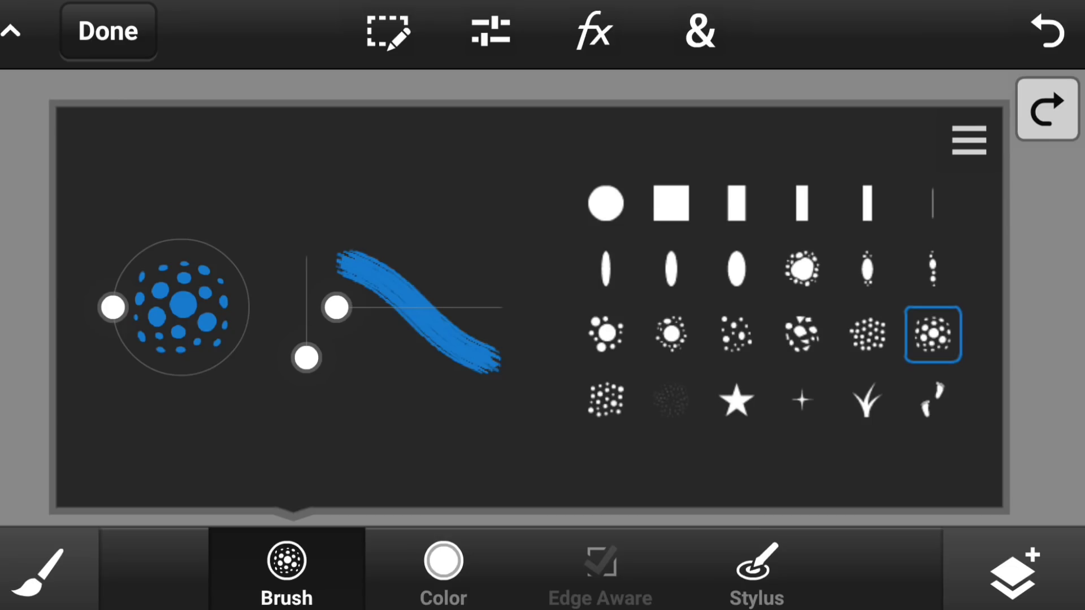
- Return to the black canvas and dab white splatter marks around its corners
click(933, 335)
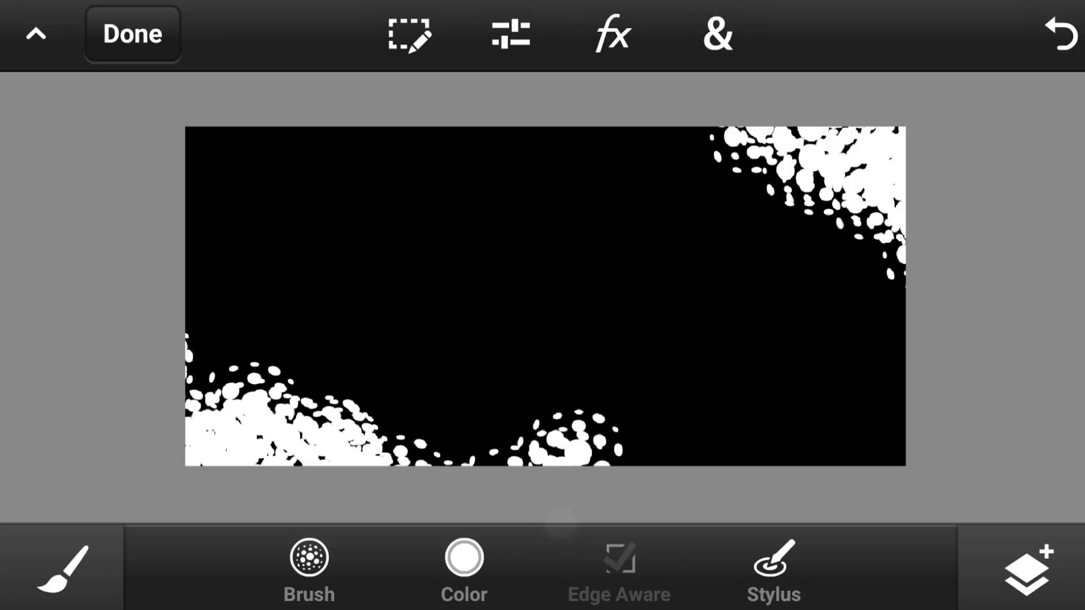
click(308, 567)
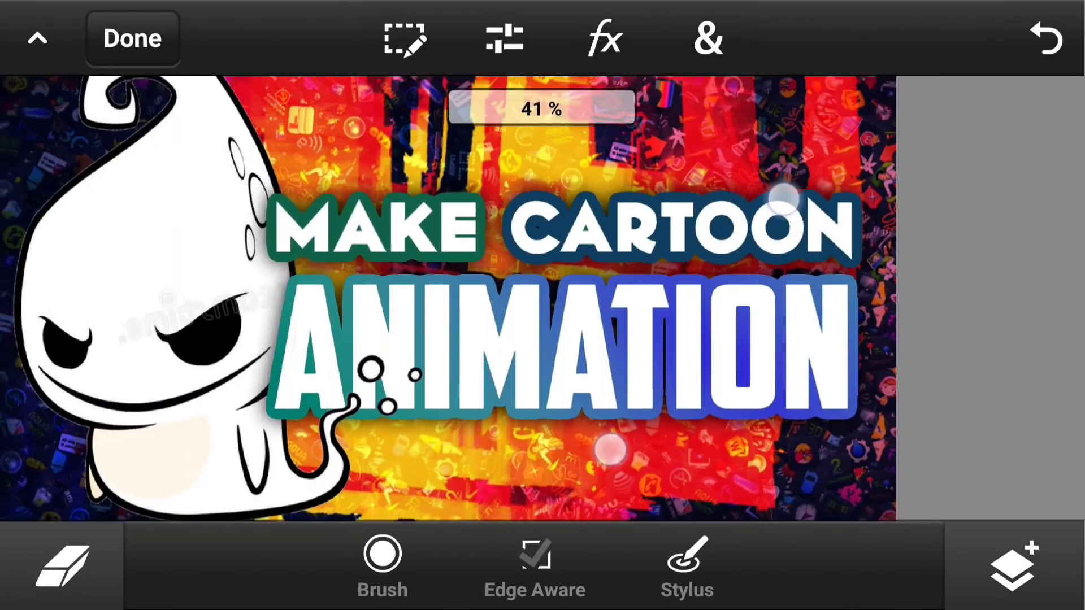
- Duplicate the title layer from the Layers panel's add-layer options
click(1012, 568)
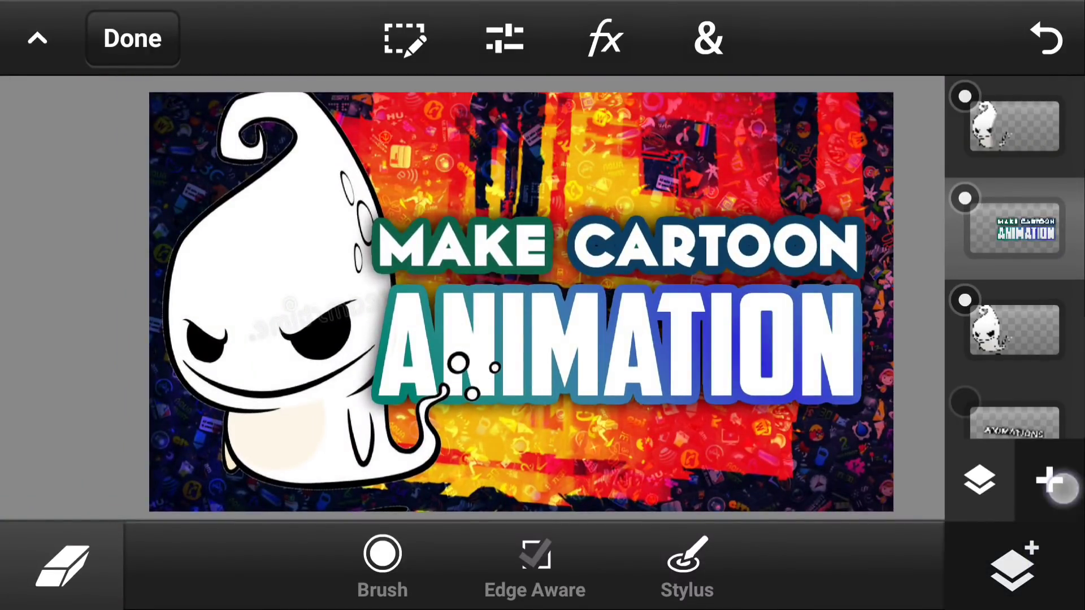
click(1049, 480)
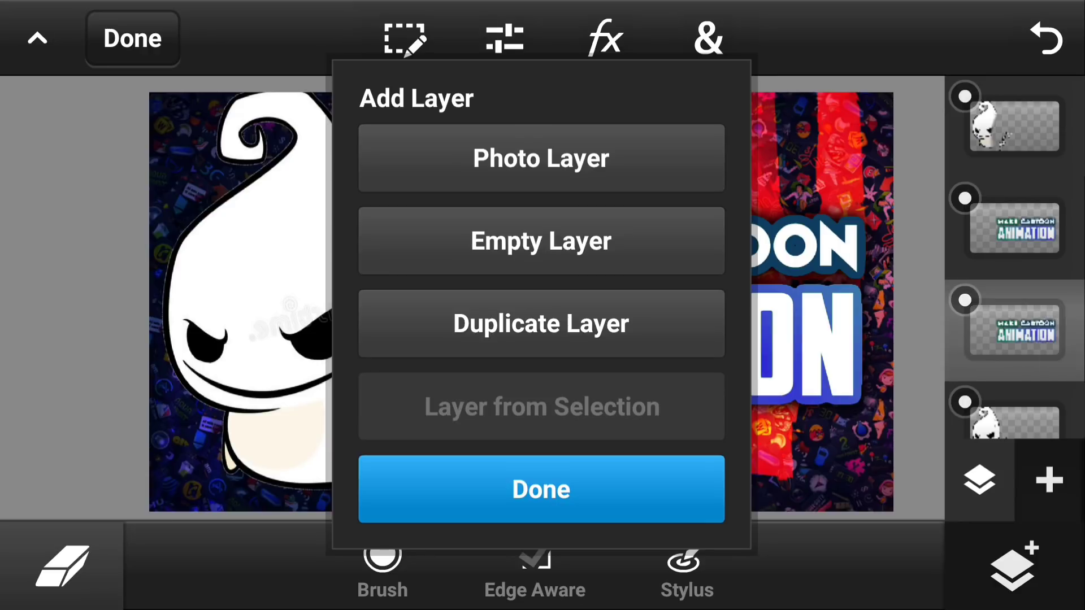
scroll(down, 3)
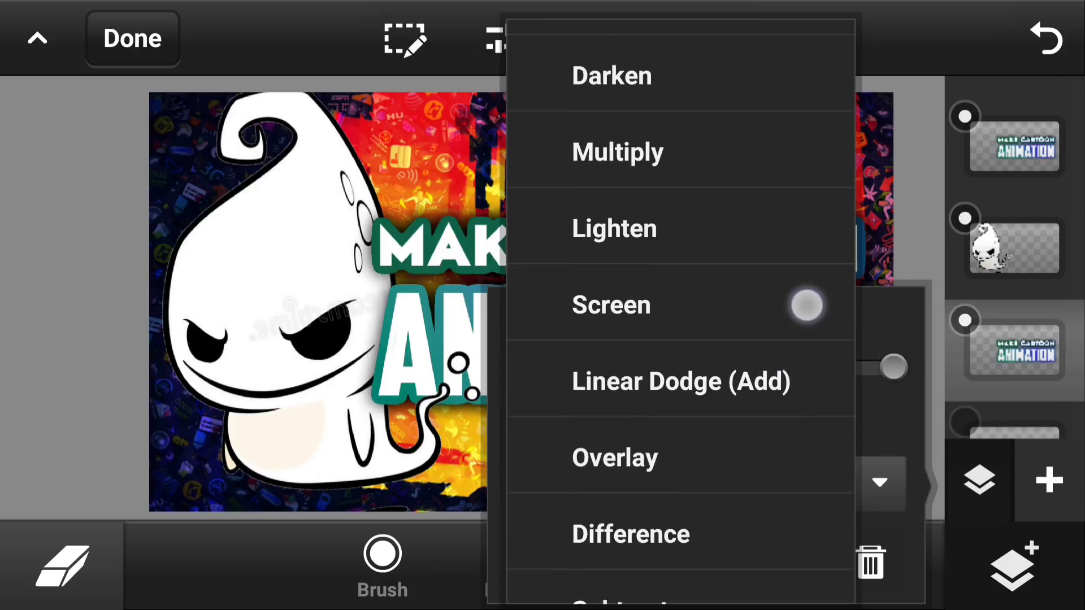
- Set the duplicate title layer to Screen blending and shift it upward
click(611, 304)
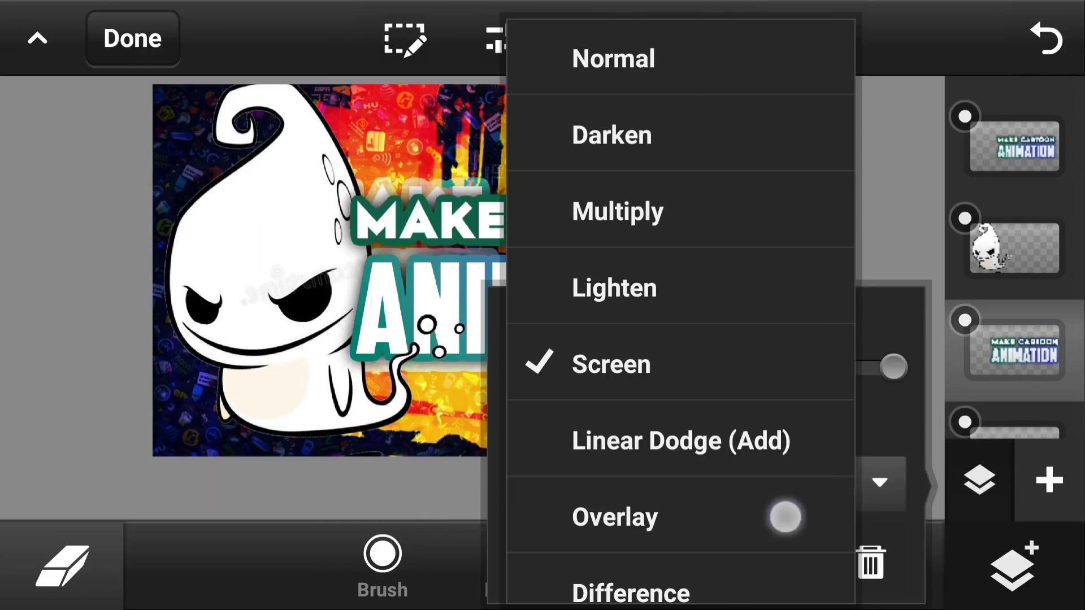
click(613, 516)
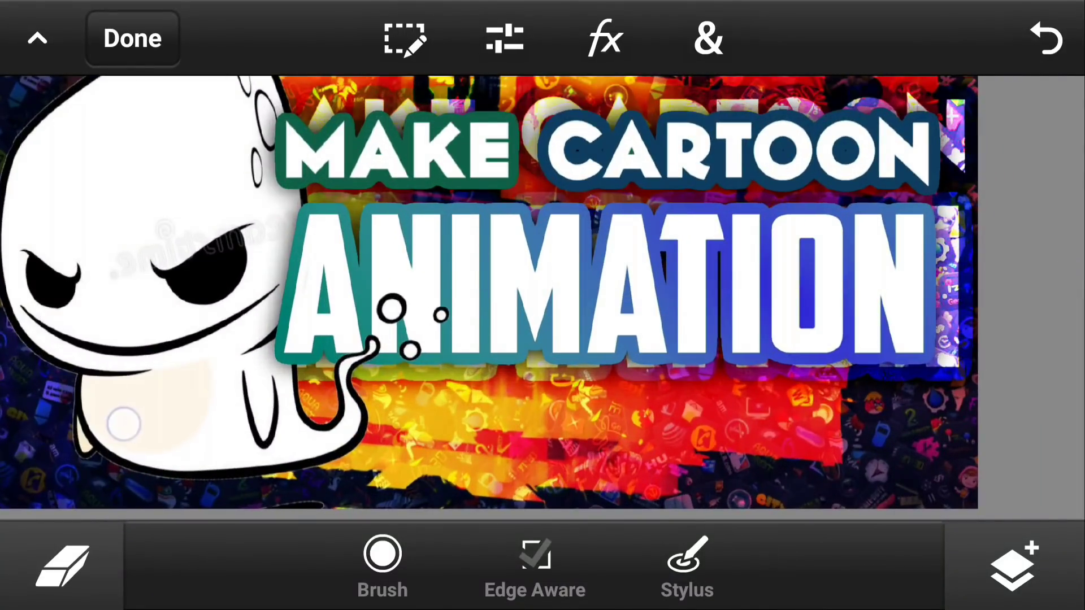
click(534, 554)
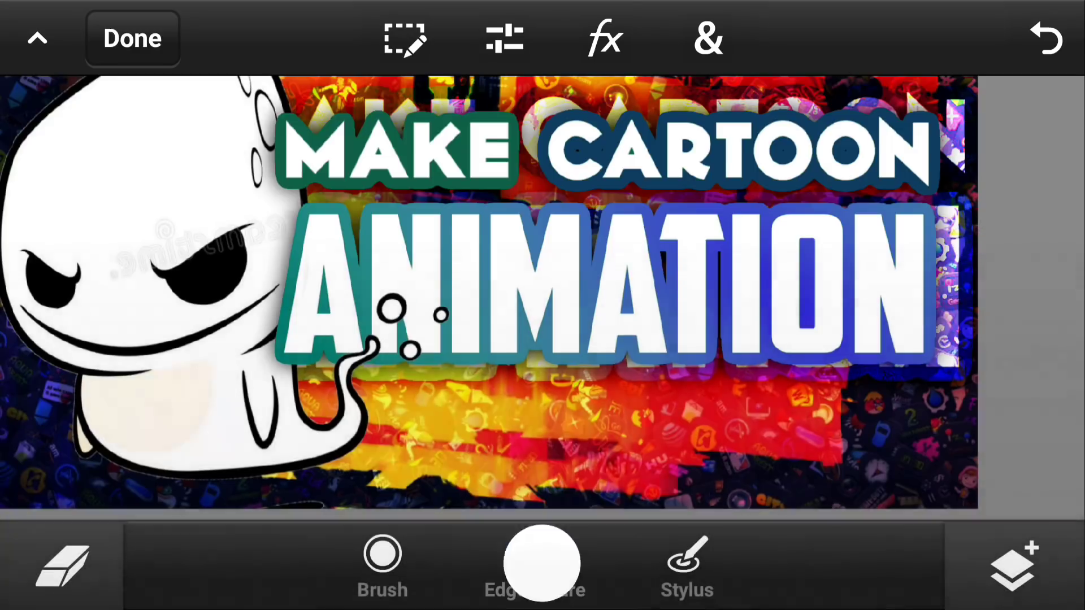